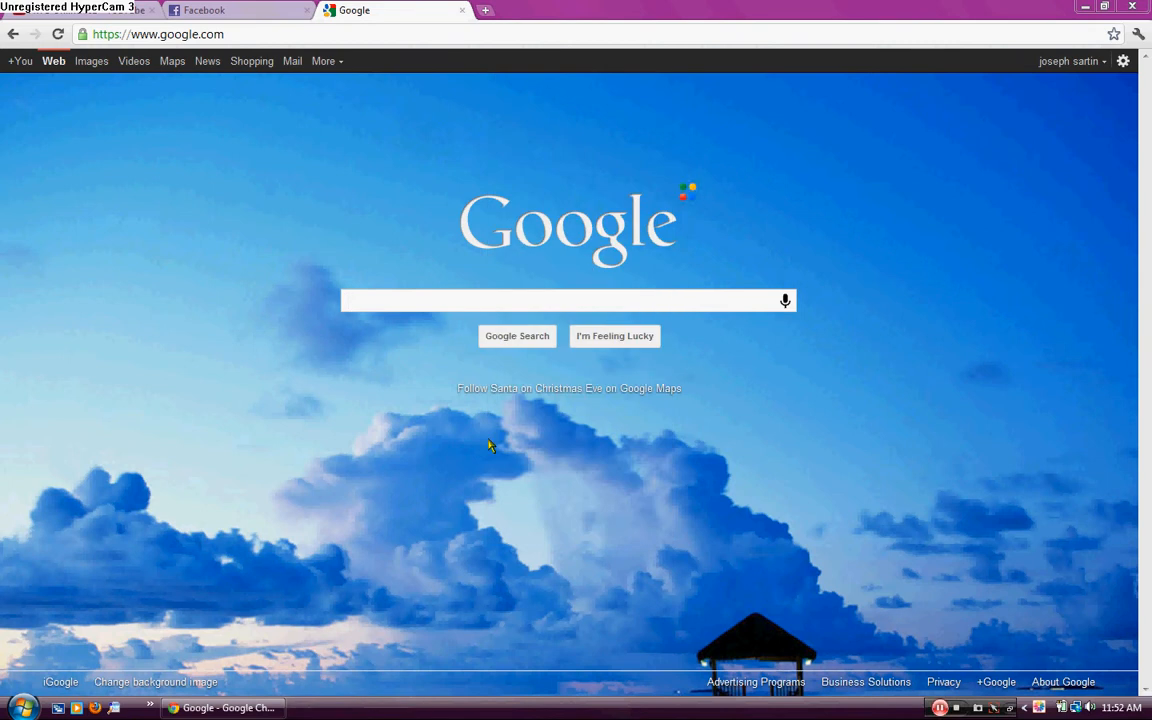
{"action": "left_click", "coordinate": [560, 300]}
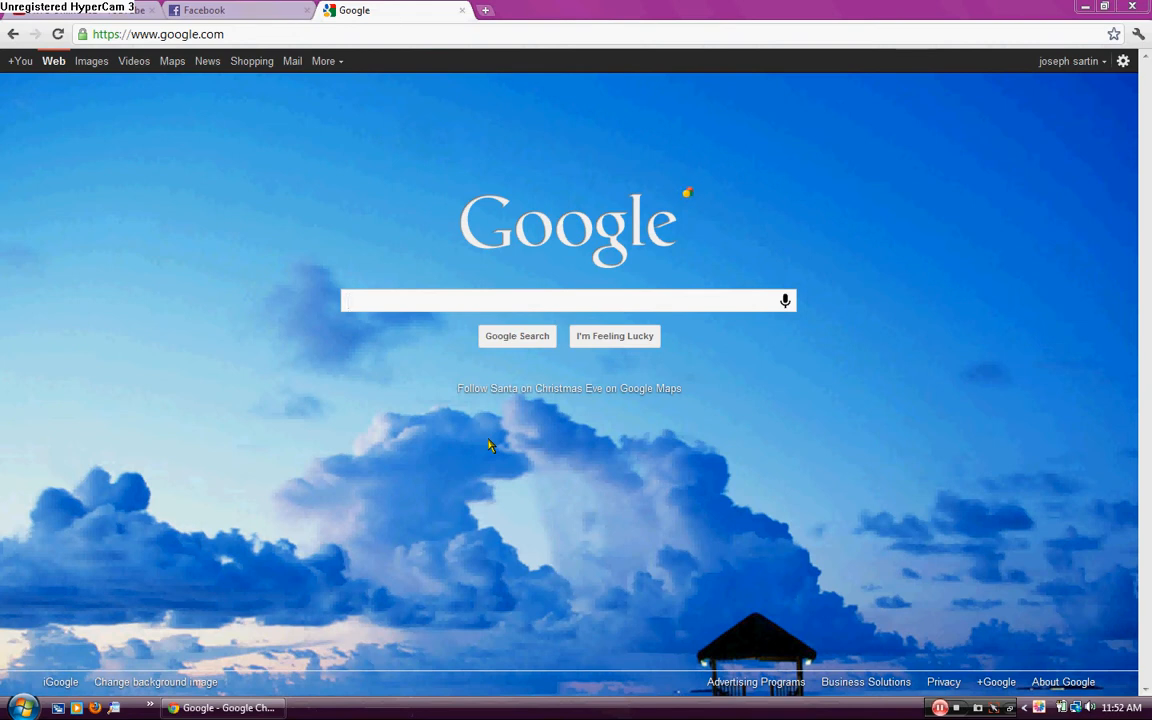
{"action": "left_click", "coordinate": [560, 300]}
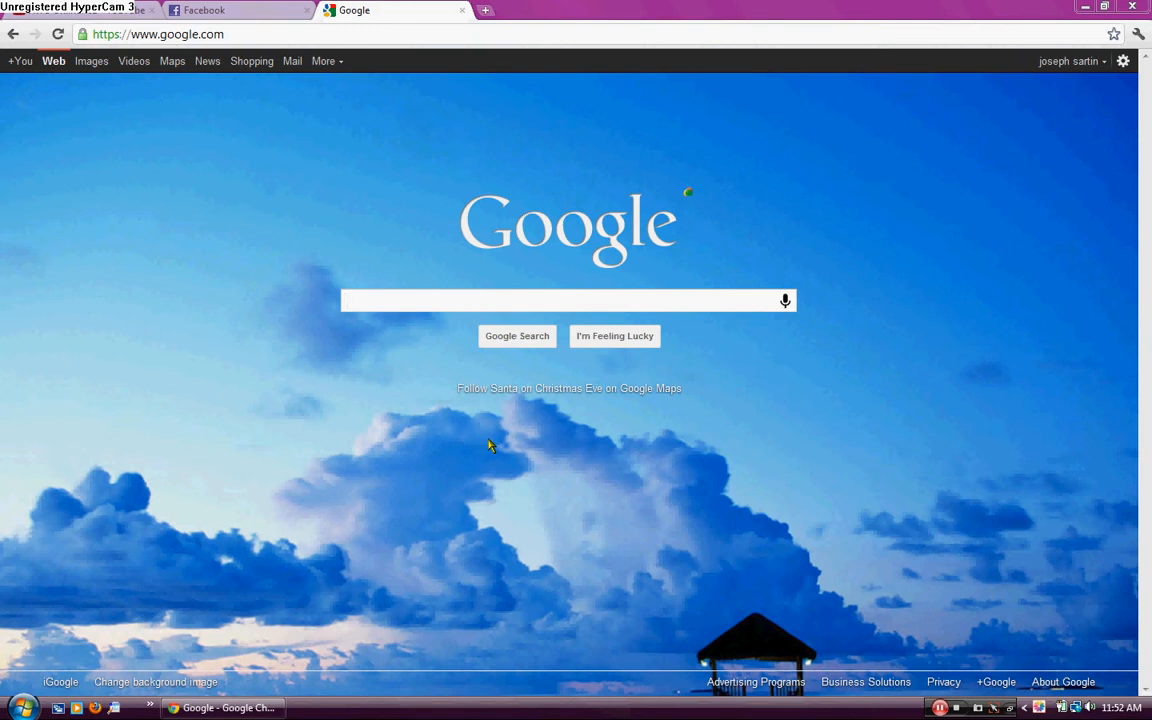
{"action": "left_click", "coordinate": [560, 300]}
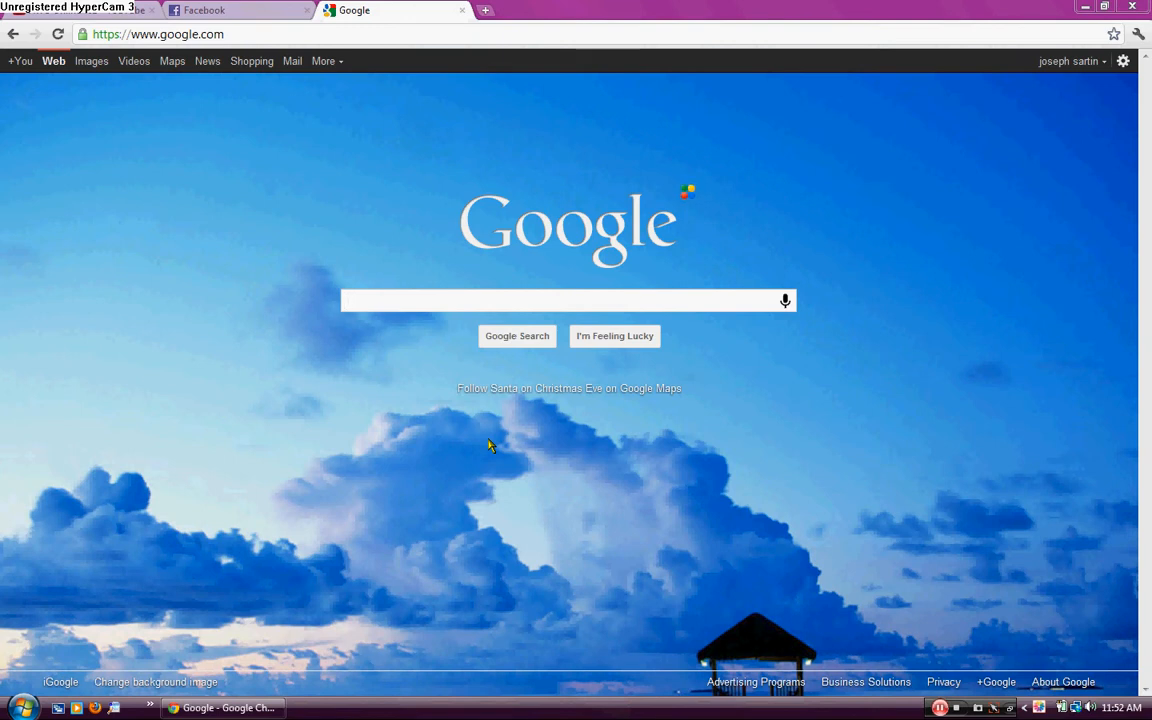
{"action": "left_click", "coordinate": [570, 300]}
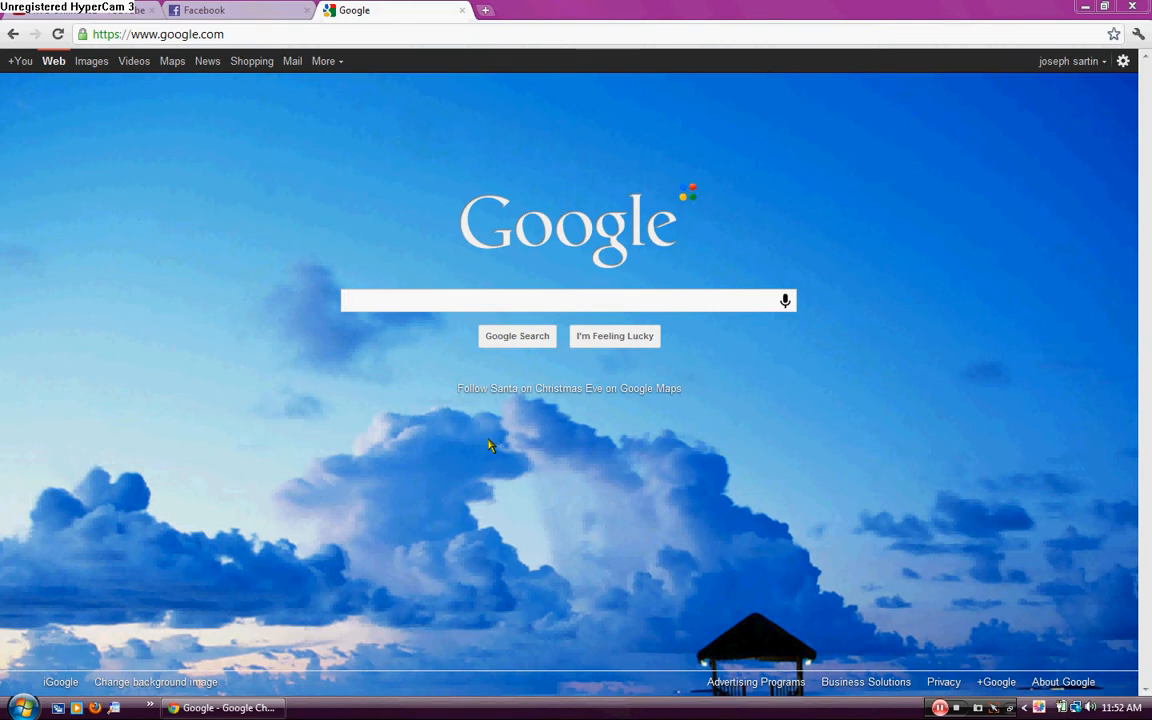
{"action": "left_click", "coordinate": [556, 300]}
{"action": "type", "text": "www.gamefaqs.com"}
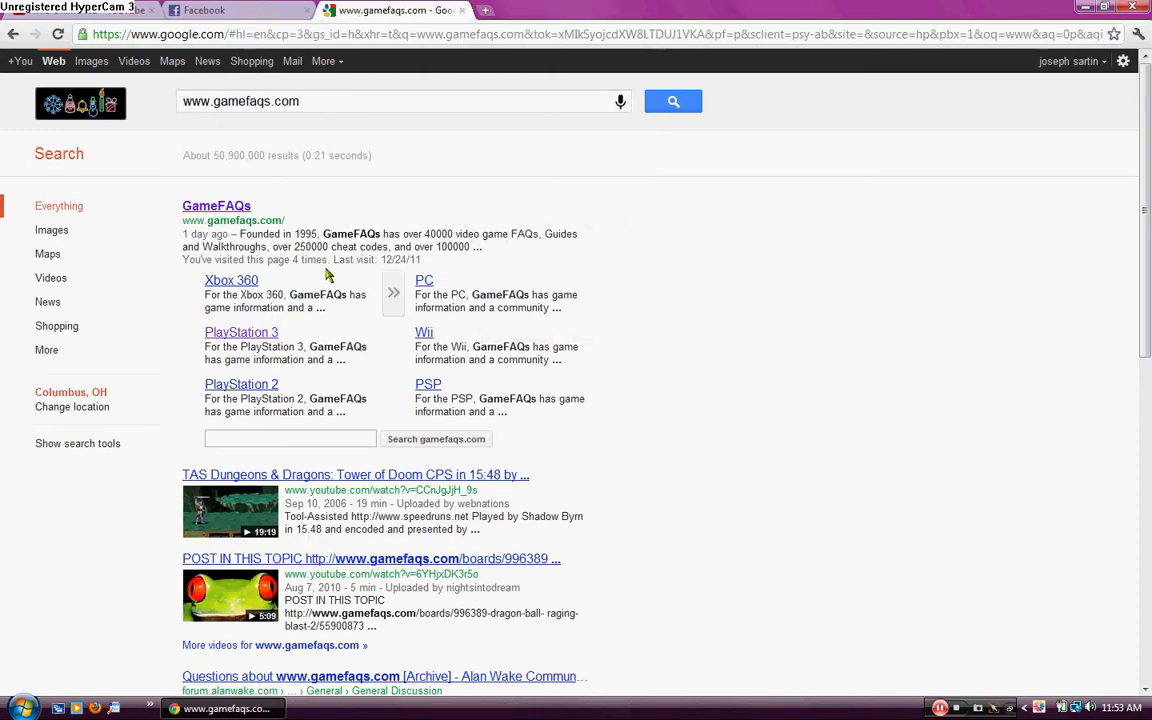
Go to the PlayStation 3 sitelink under the GameFAQs result.
{"action": "left_click", "coordinate": [240, 332]}
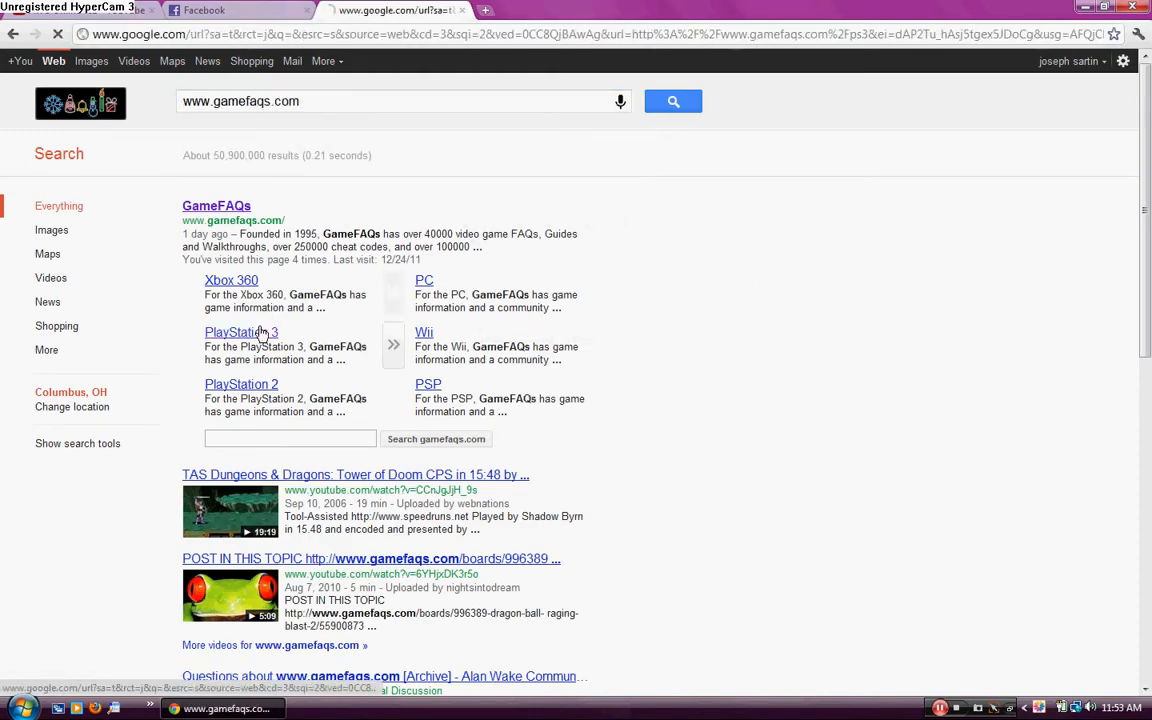
{"action": "left_click", "coordinate": [240, 332]}
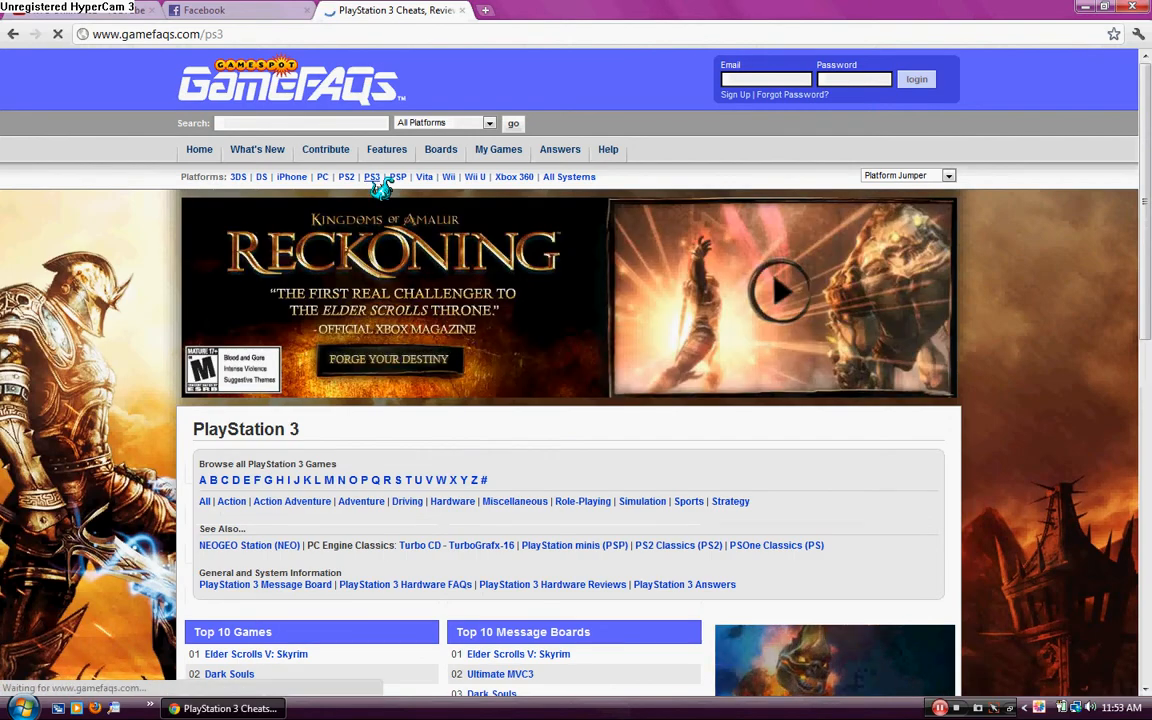
List PS3 games starting with M and move to the next page of results.
{"action": "scroll", "scroll_direction": "down", "scroll_amount": 3}
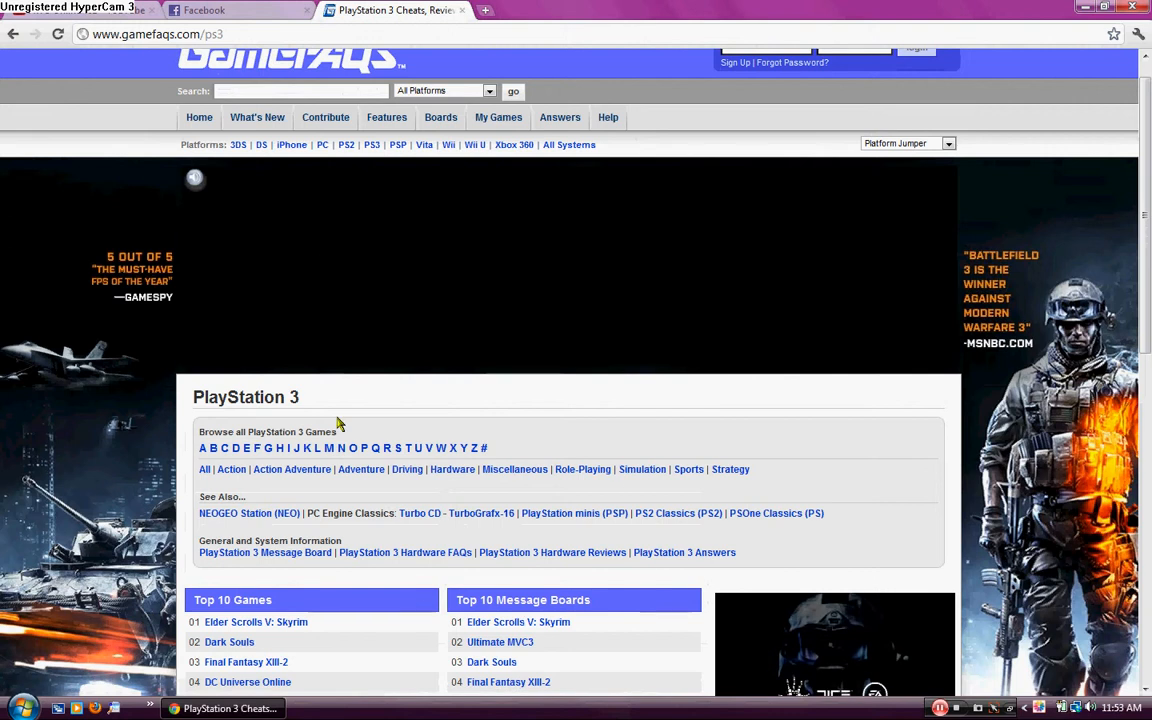
{"action": "left_click", "coordinate": [328, 448]}
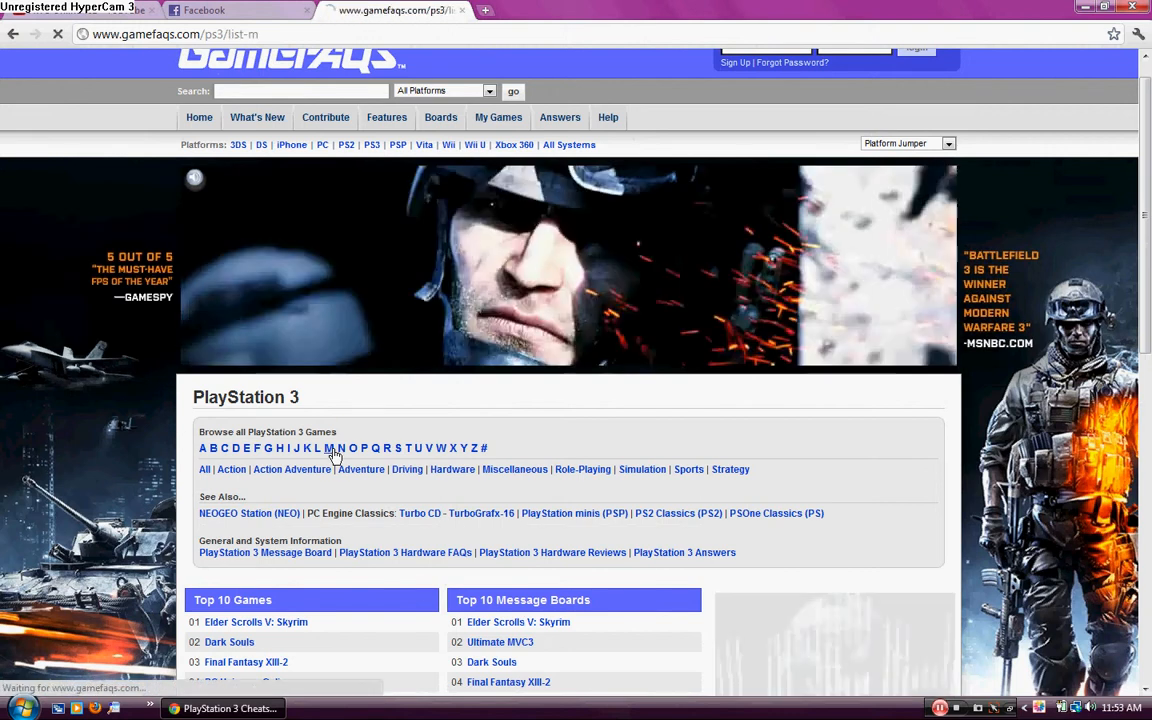
{"action": "left_click", "coordinate": [330, 448]}
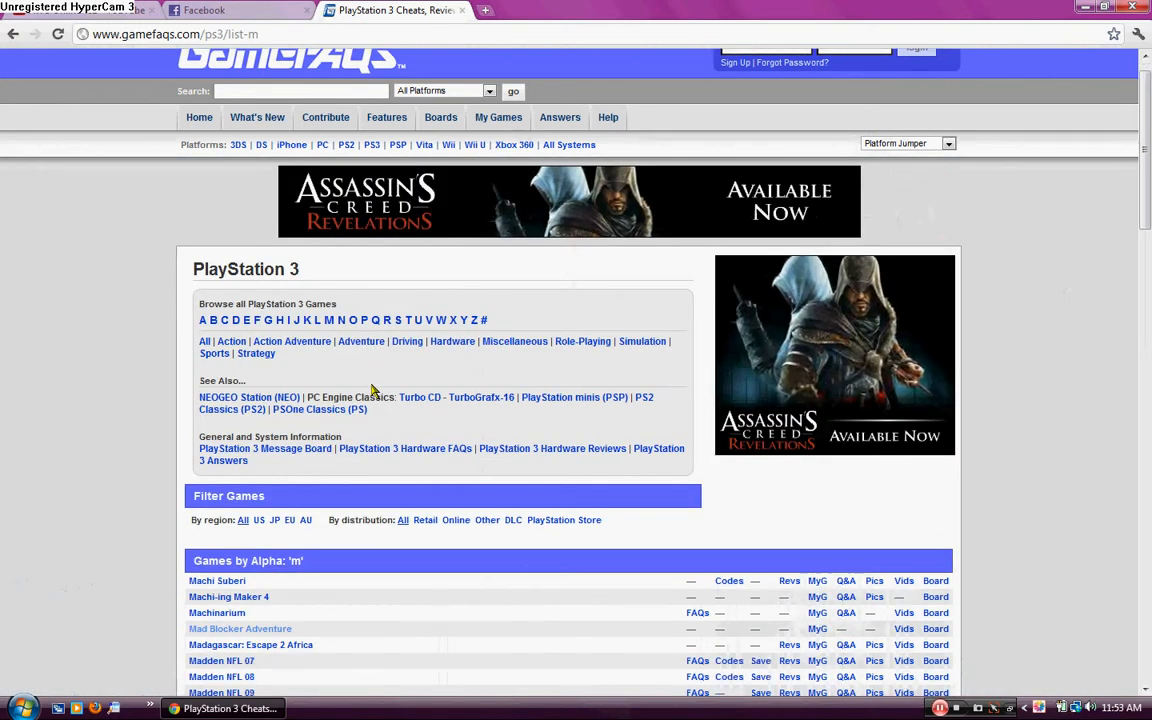
{"action": "scroll", "scroll_direction": "down", "scroll_amount": 3}
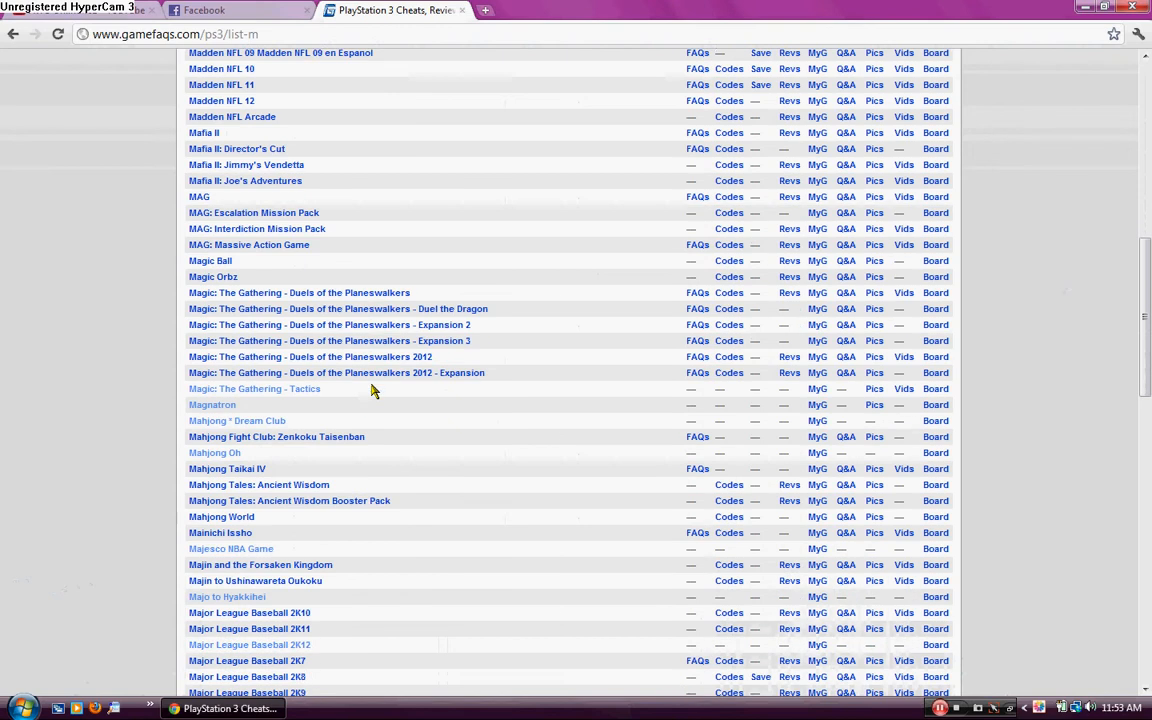
{"action": "scroll", "scroll_direction": "down", "scroll_amount": 3}
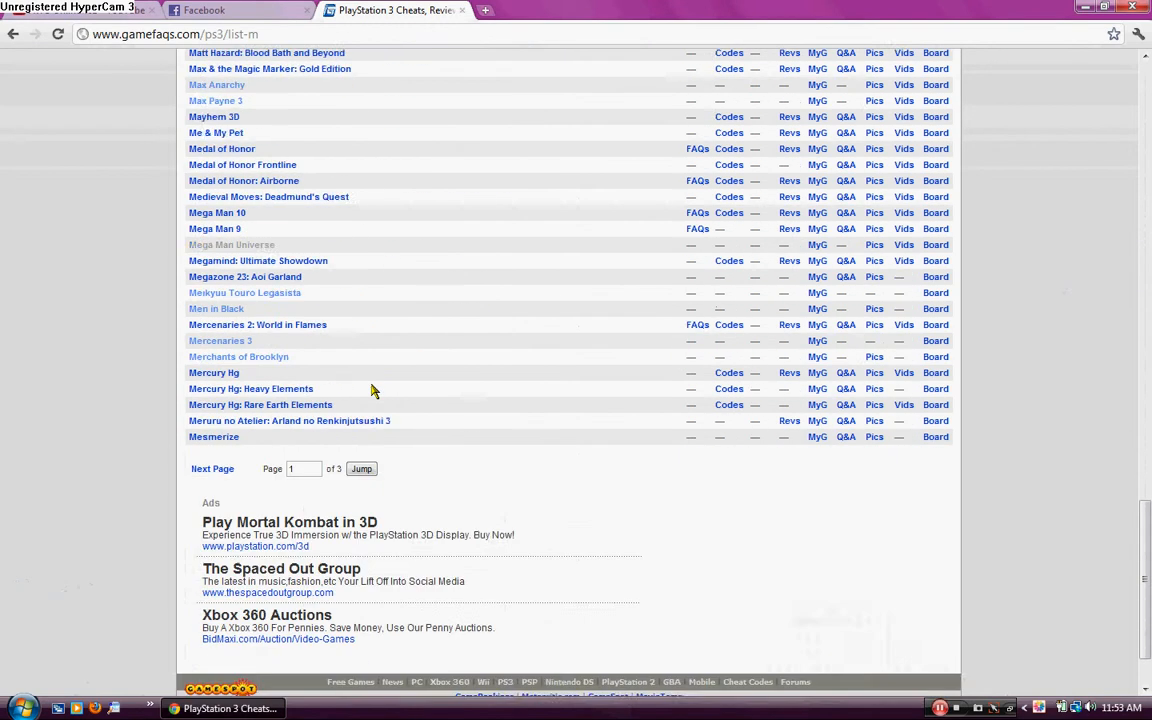
{"action": "left_click", "coordinate": [212, 380]}
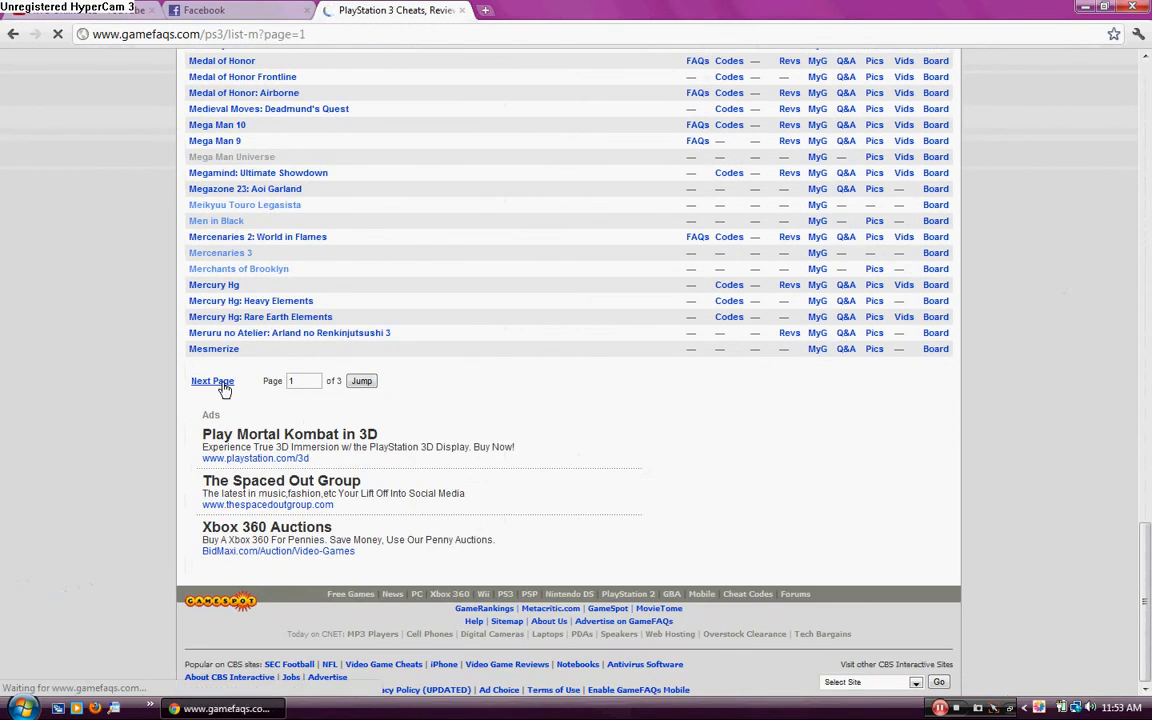
{"action": "left_click", "coordinate": [212, 380]}
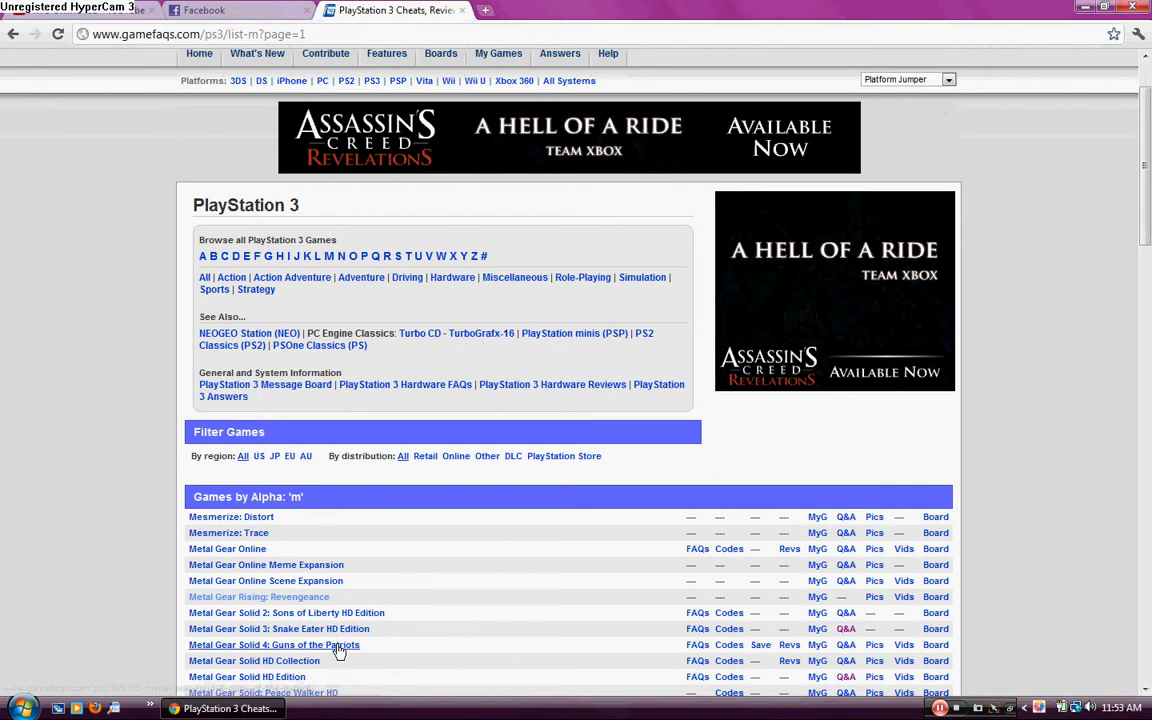
Open the Metal Gear Solid 4: Guns of the Patriots game page.
{"action": "left_click", "coordinate": [270, 644]}
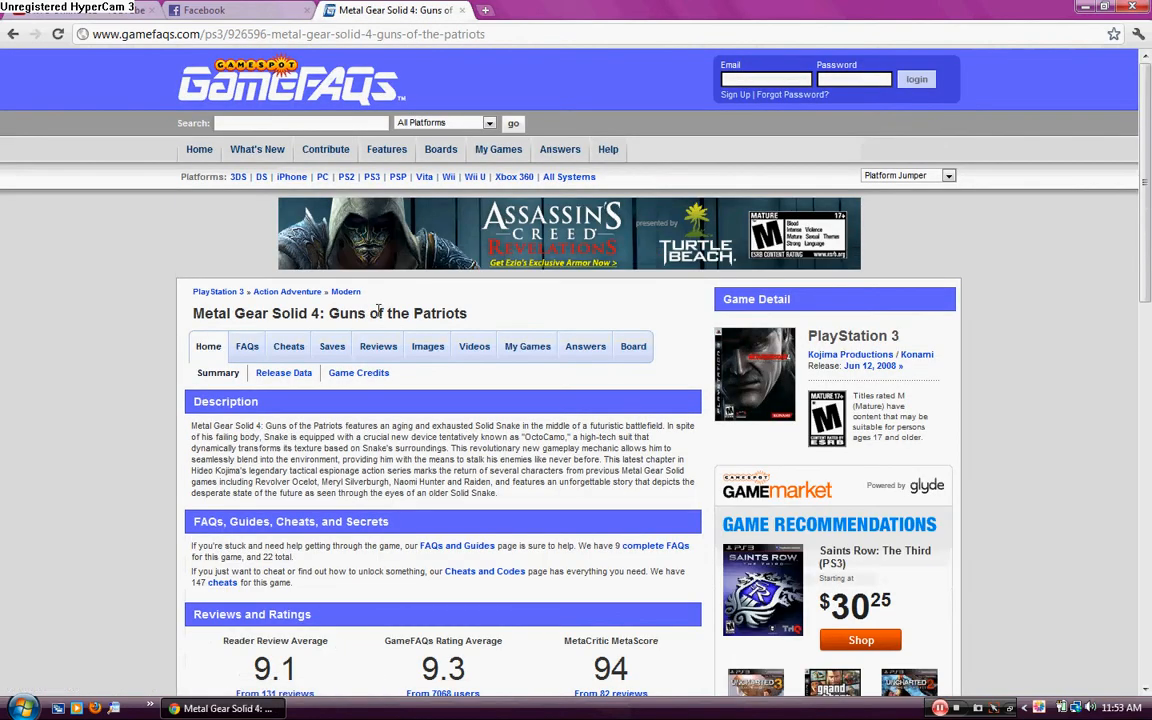
Download one Metal Gear Solid 4 save file from the game's Saves directory.
{"action": "left_click", "coordinate": [332, 346]}
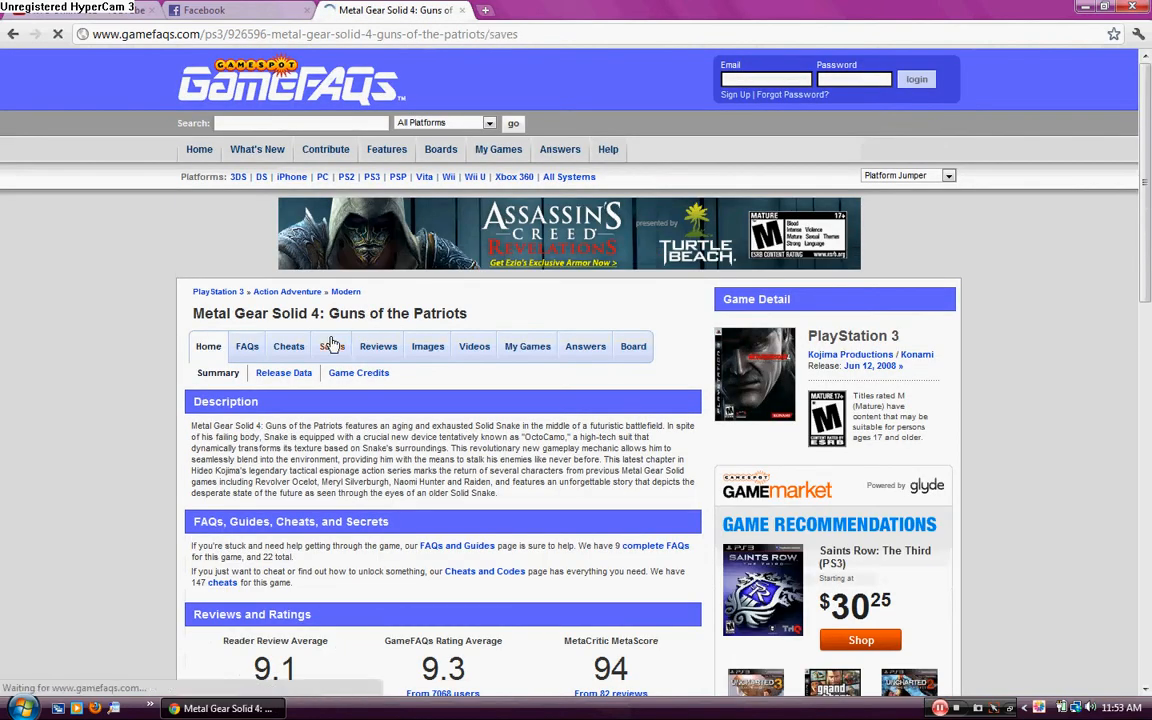
{"action": "left_click", "coordinate": [332, 346]}
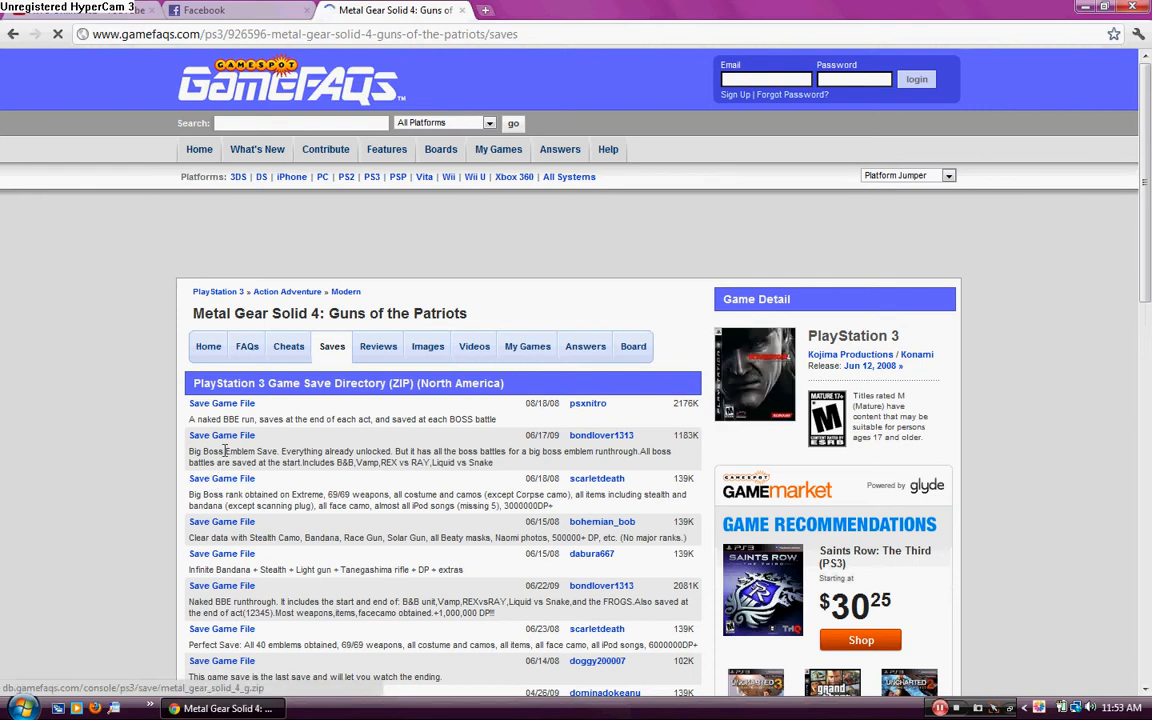
{"action": "left_click", "coordinate": [220, 436]}
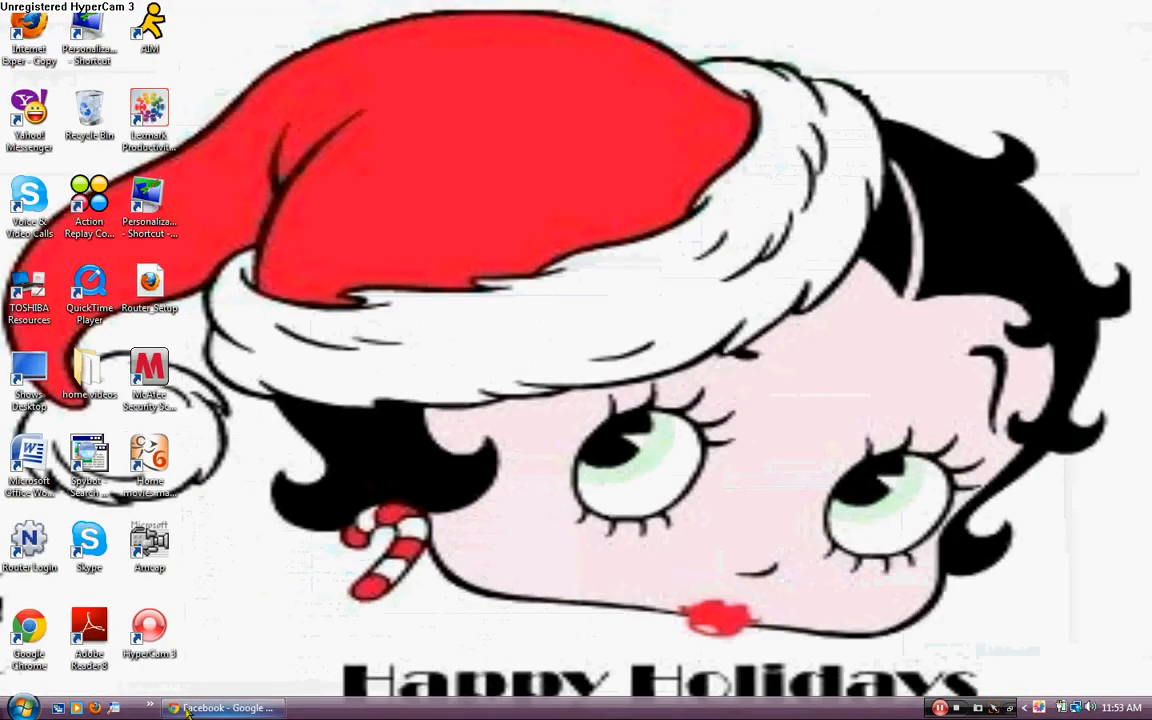
Open the downloaded MGS4 zip in WinRAR and dismiss the license reminder.
{"action": "left_click", "coordinate": [222, 708]}
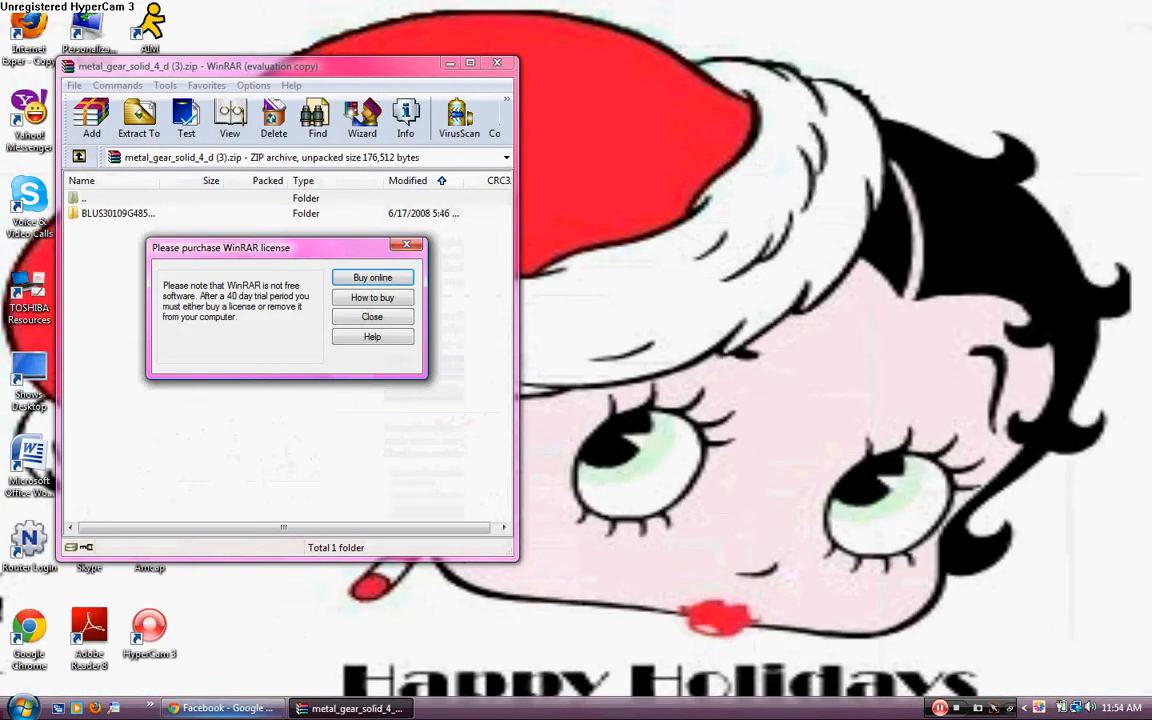
{"action": "left_click", "coordinate": [372, 316]}
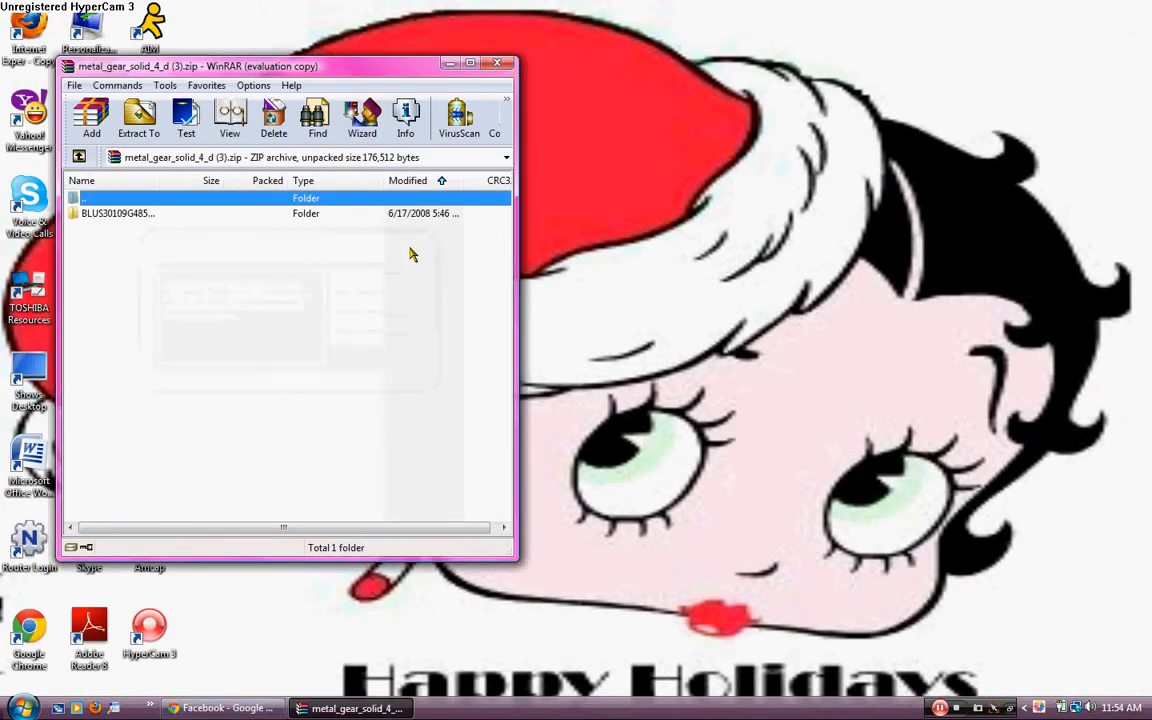
{"action": "mouse_move", "coordinate": [432, 248]}
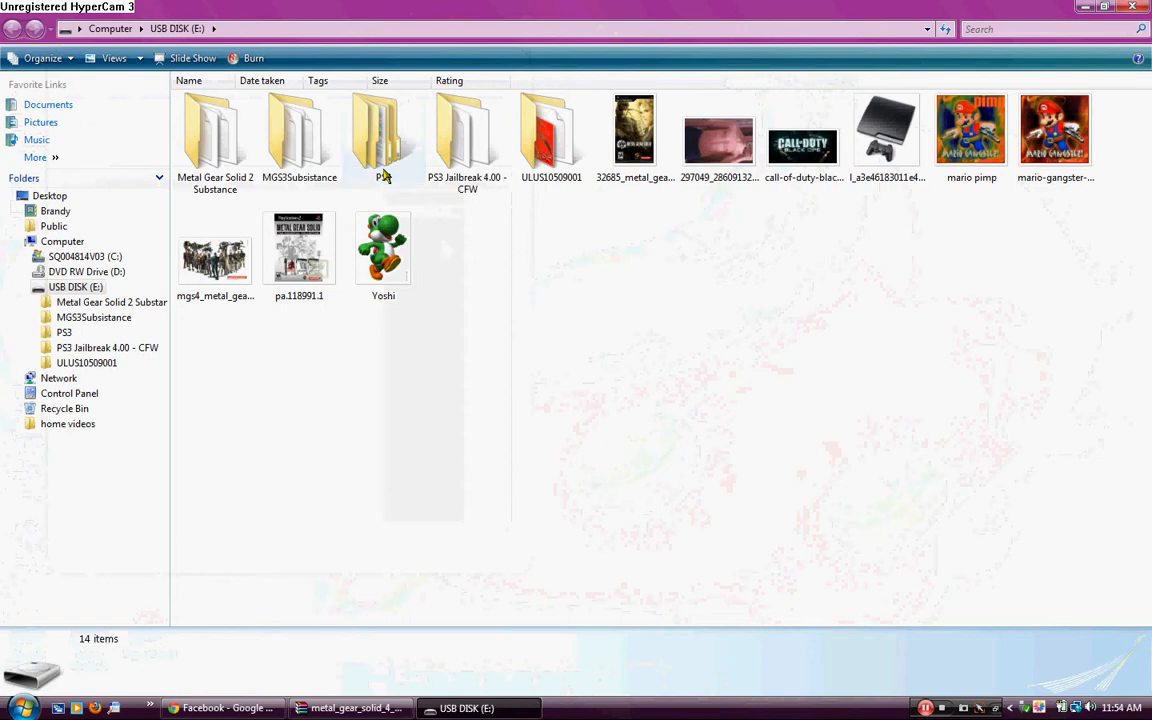
Copy the BLUS30109G485365C5 save folder into USB DISK (E:) > PS3 > SAVEDATA, confirming the merge.
{"action": "double_click", "coordinate": [384, 130]}
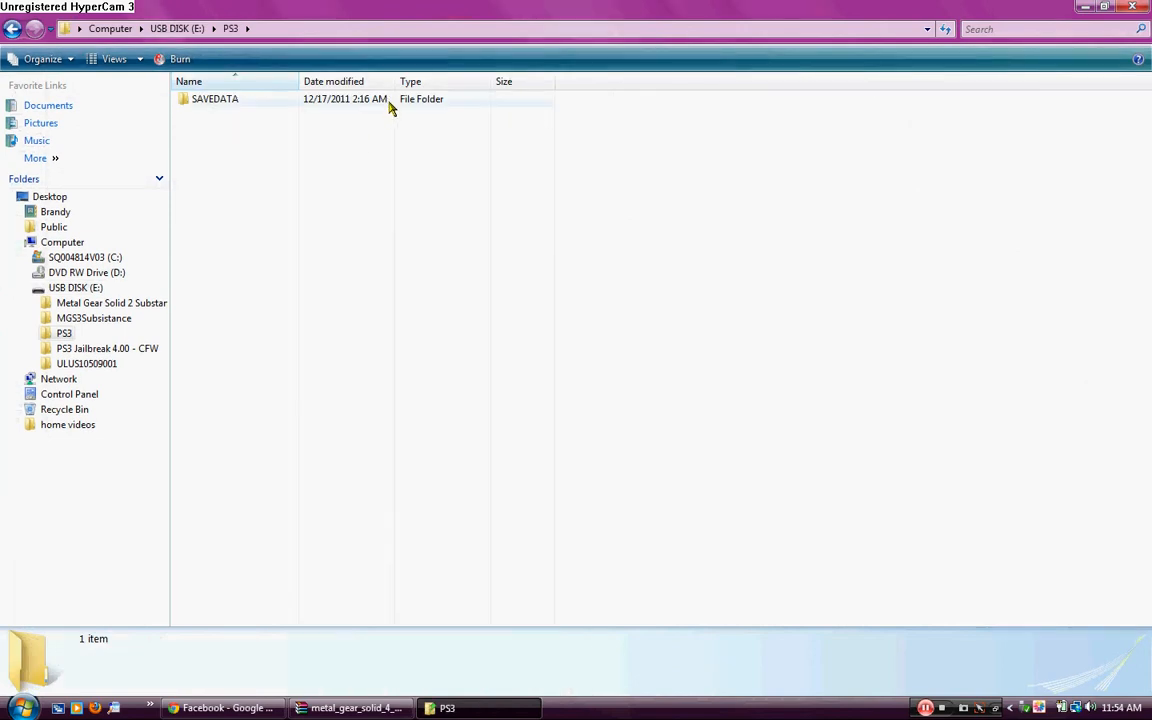
{"action": "double_click", "coordinate": [210, 98]}
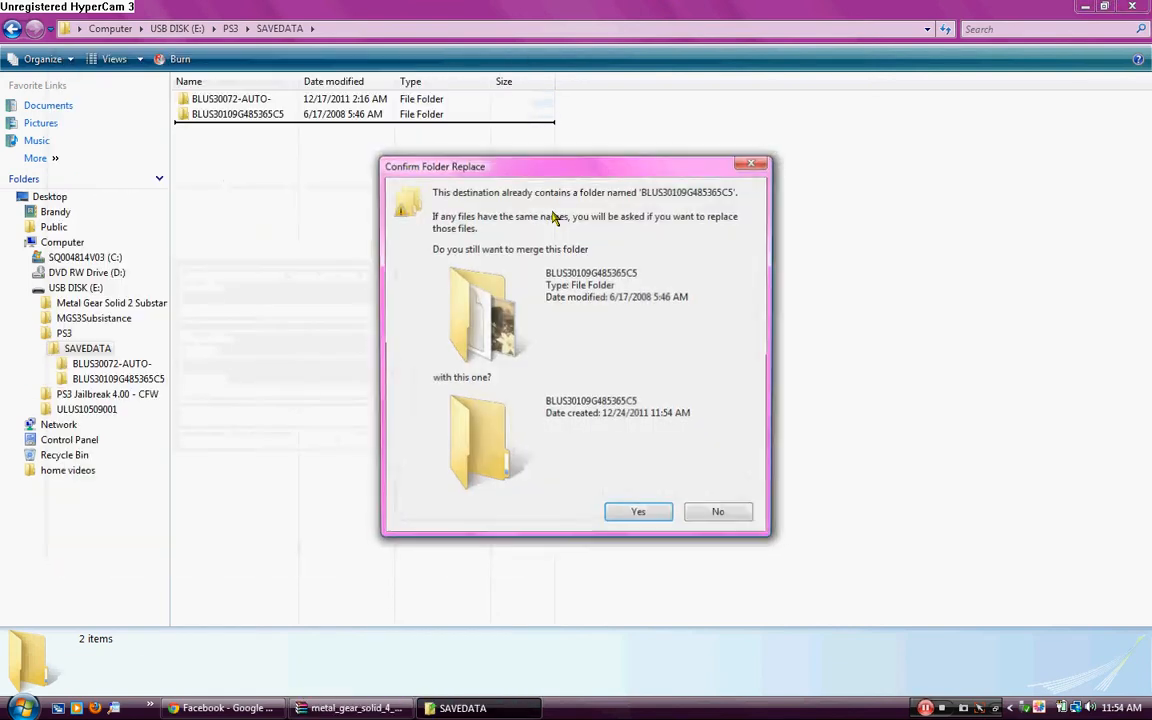
{"action": "left_click", "coordinate": [638, 512]}
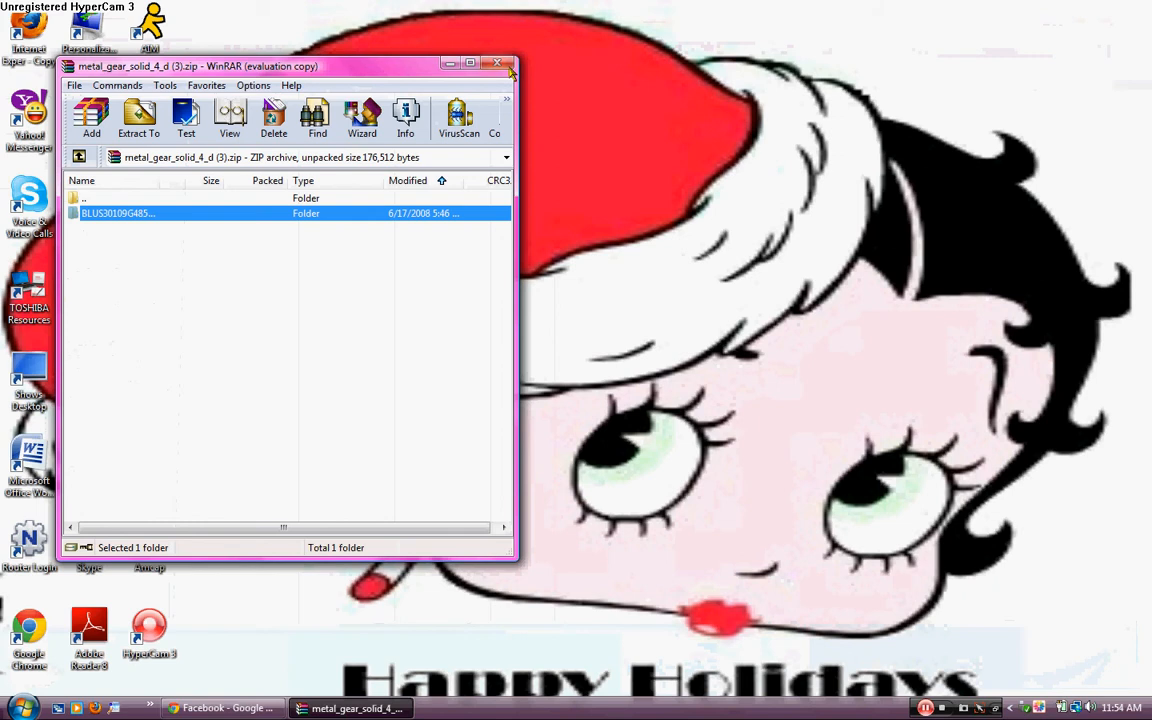
Close the WinRAR window and restore the Facebook tab in Chrome.
{"action": "left_click", "coordinate": [494, 64]}
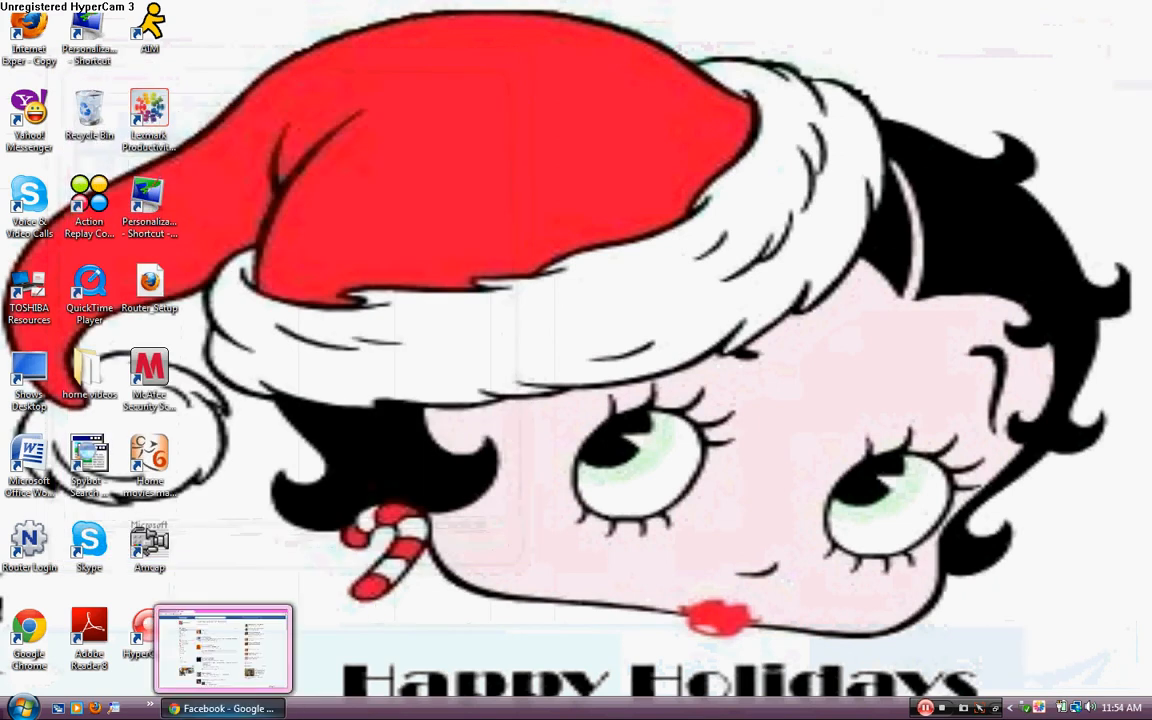
{"action": "mouse_move", "coordinate": [222, 648]}
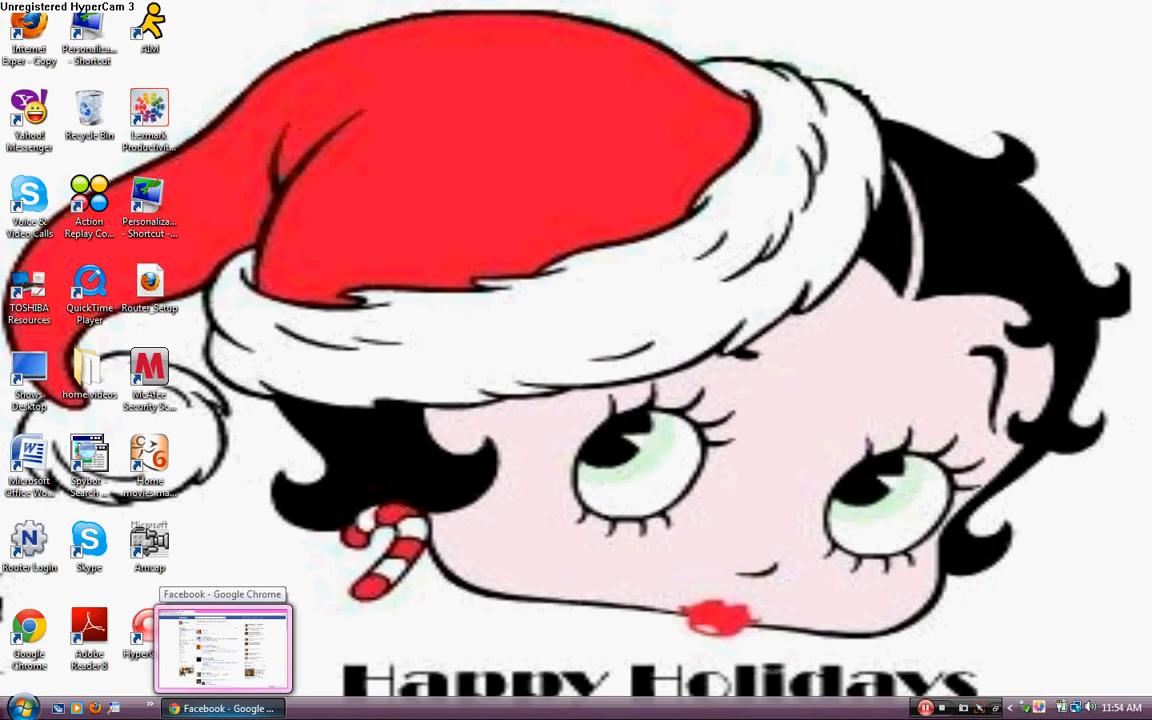
{"action": "left_click", "coordinate": [222, 648]}
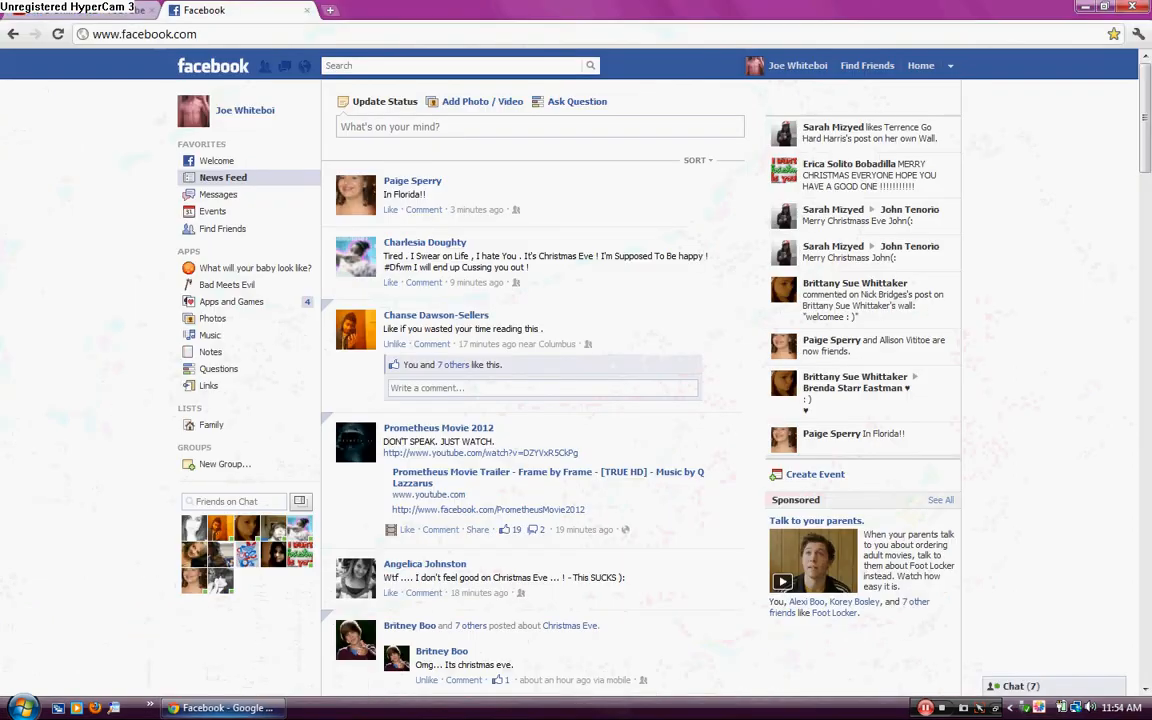